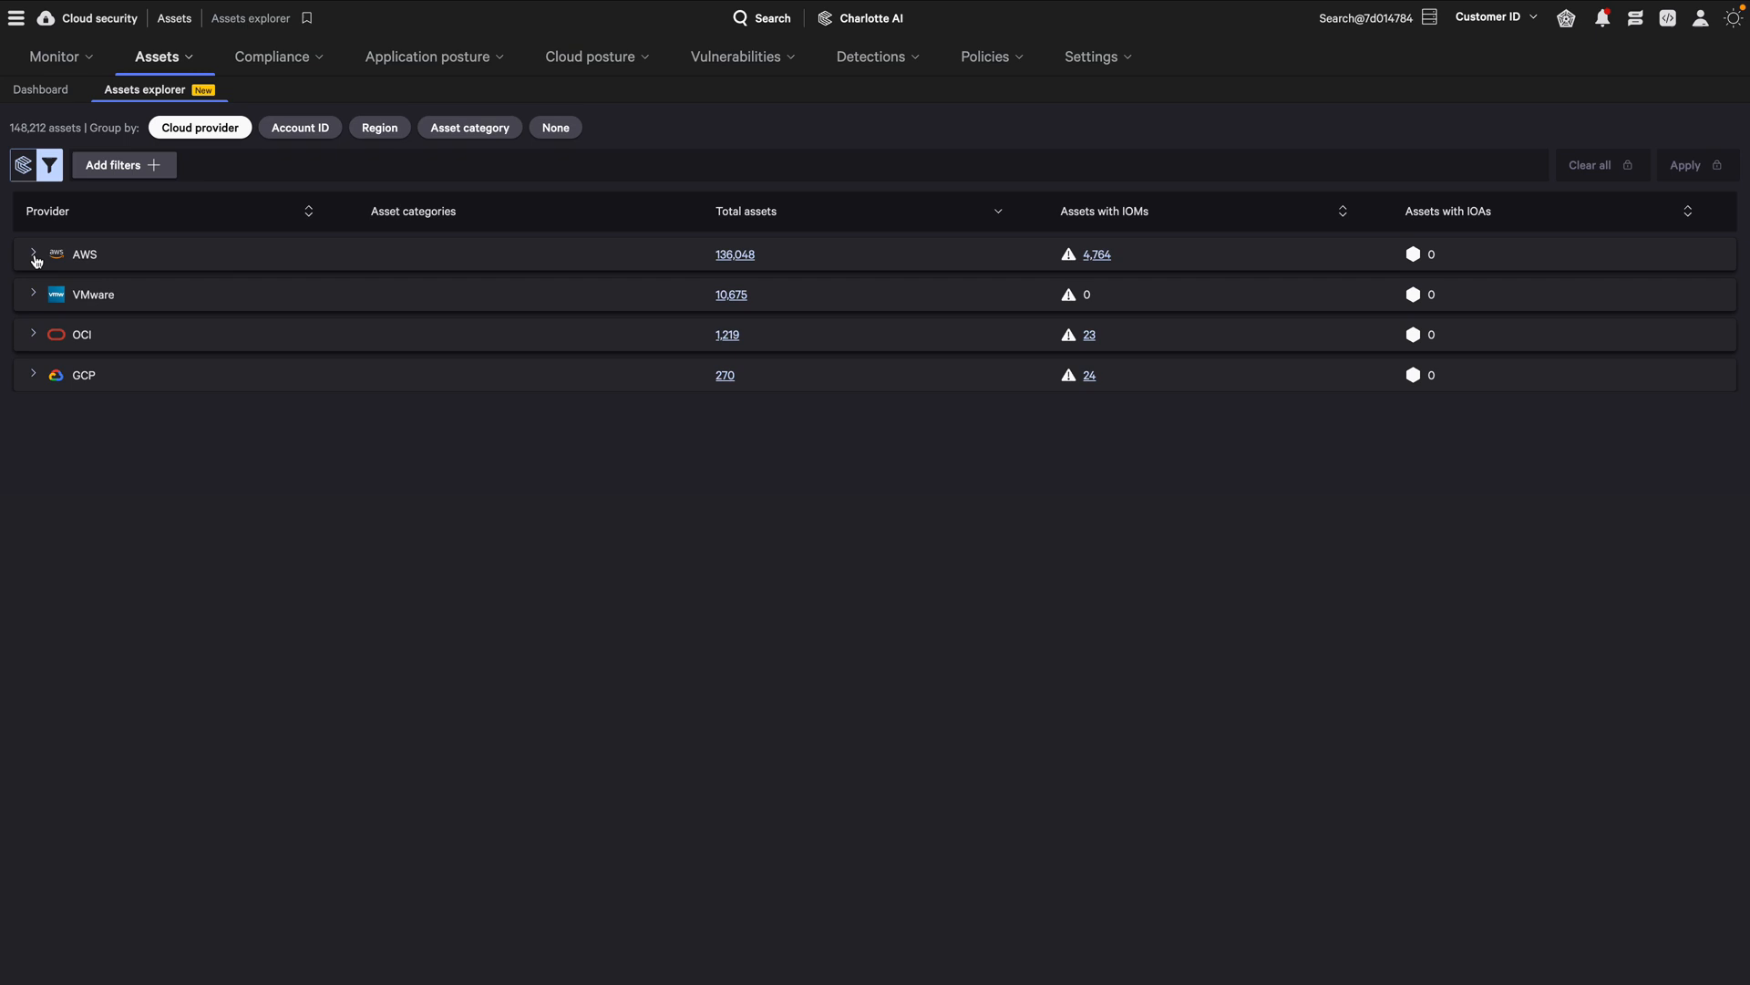
- Expand the AWS provider row to reveal its asset categories with totals and IOM counts
{"action": "left_click", "coordinate": [33, 253]}
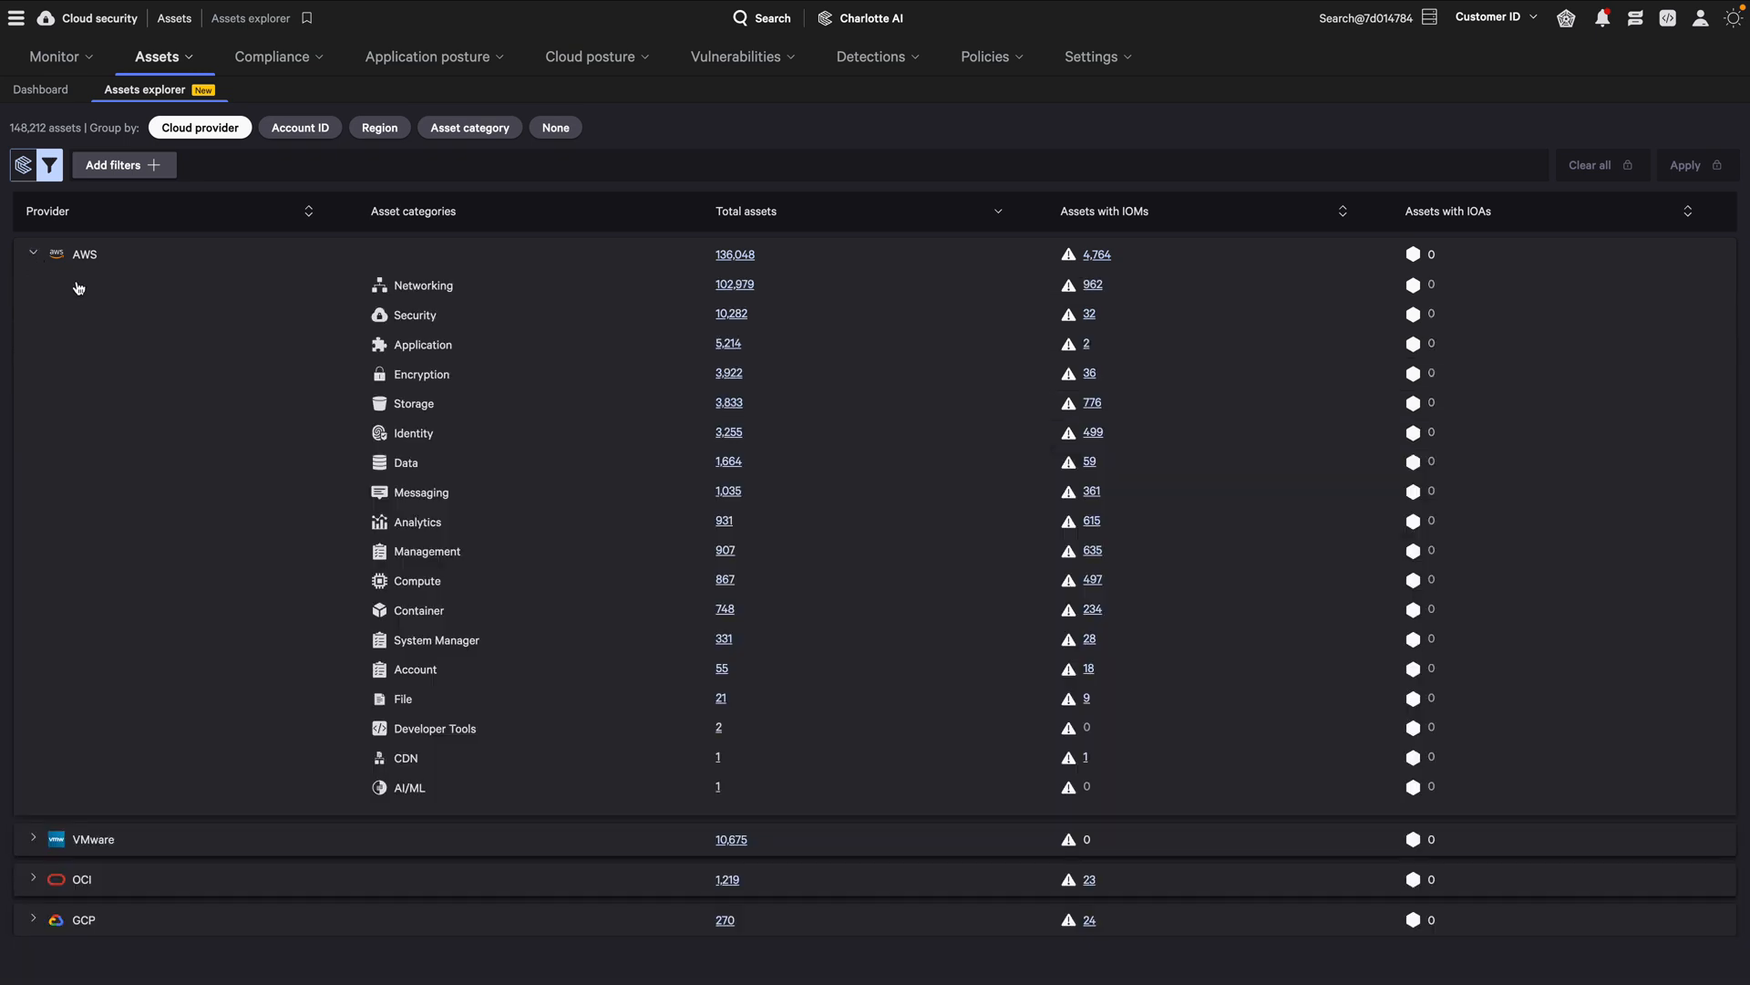
{"action": "mouse_move", "coordinate": [470, 454]}
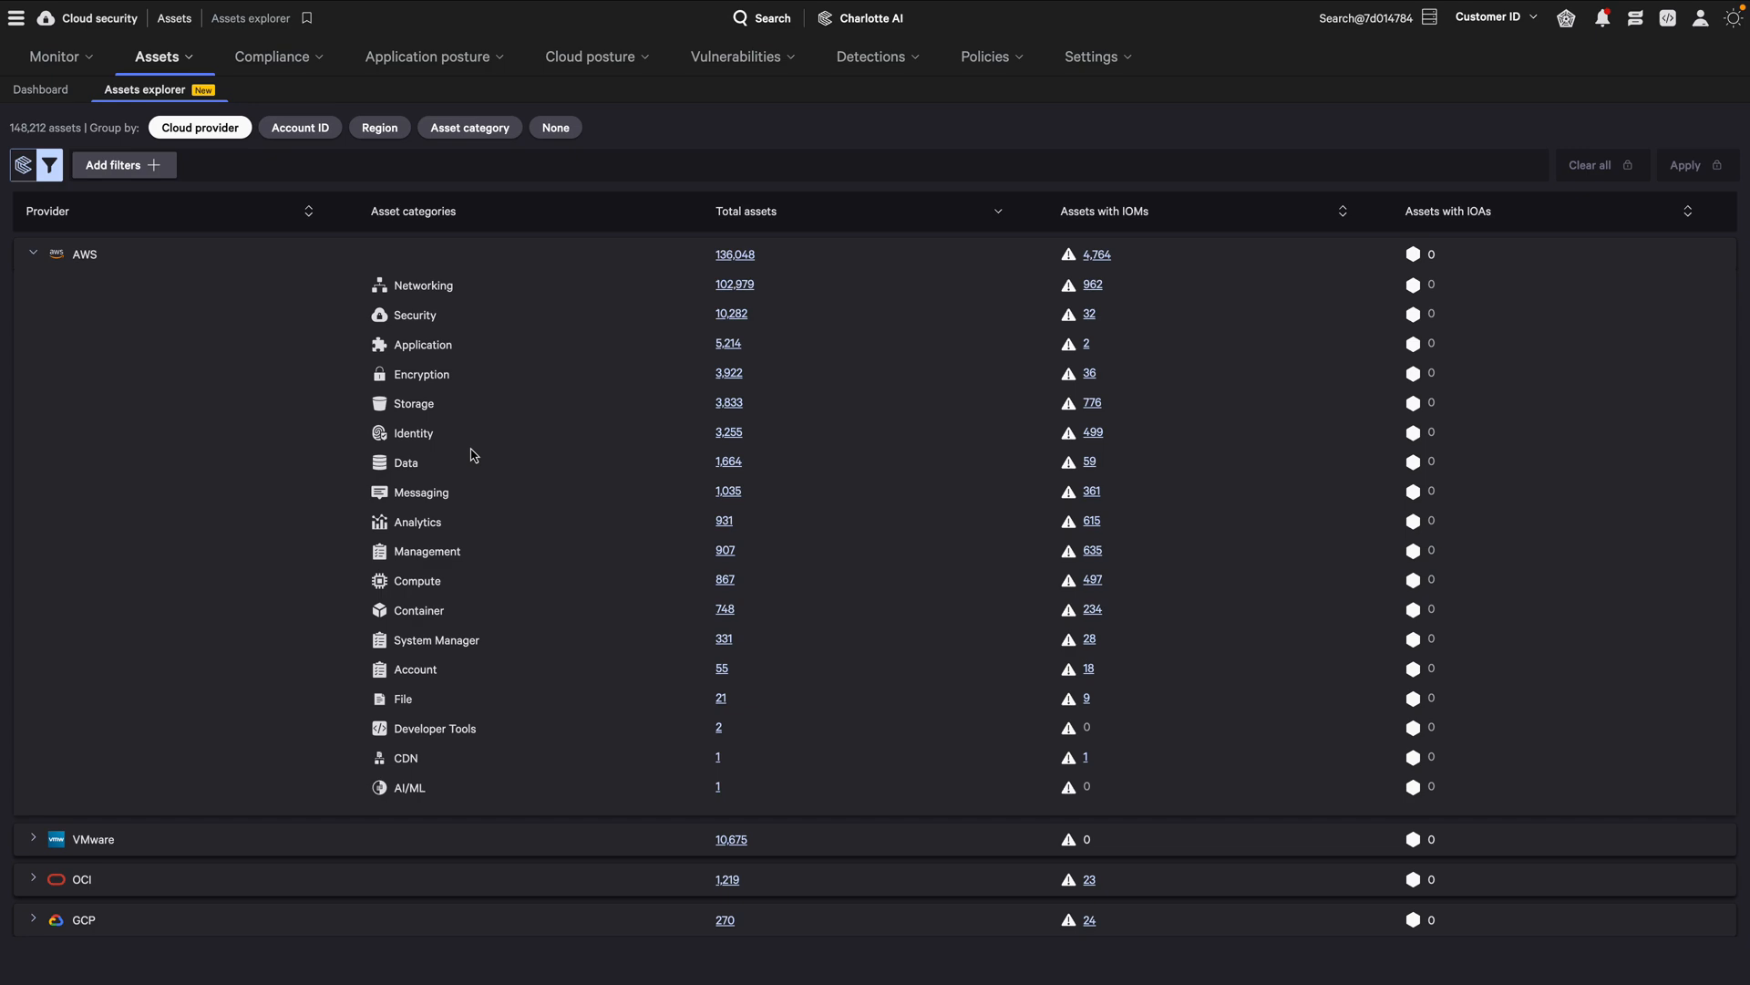
{"action": "mouse_move", "coordinate": [299, 127]}
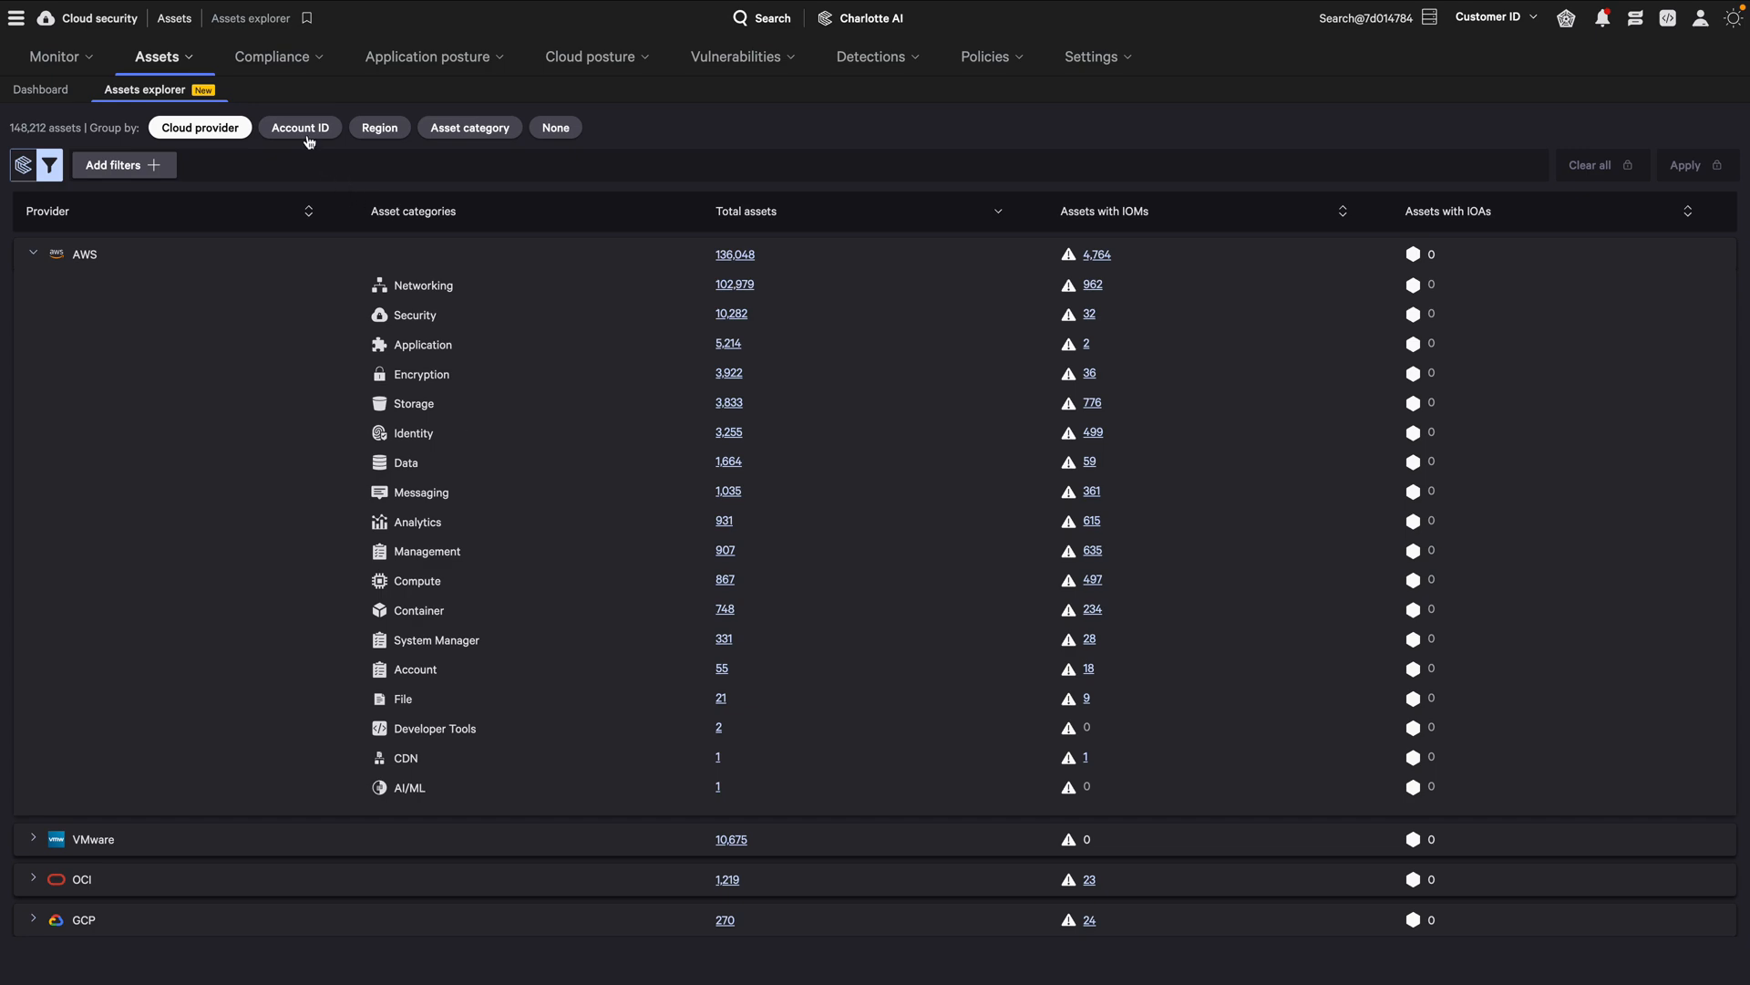
- Regroup the asset totals by Account ID, then by Region, then change the grouping chip again
{"action": "left_click", "coordinate": [299, 128]}
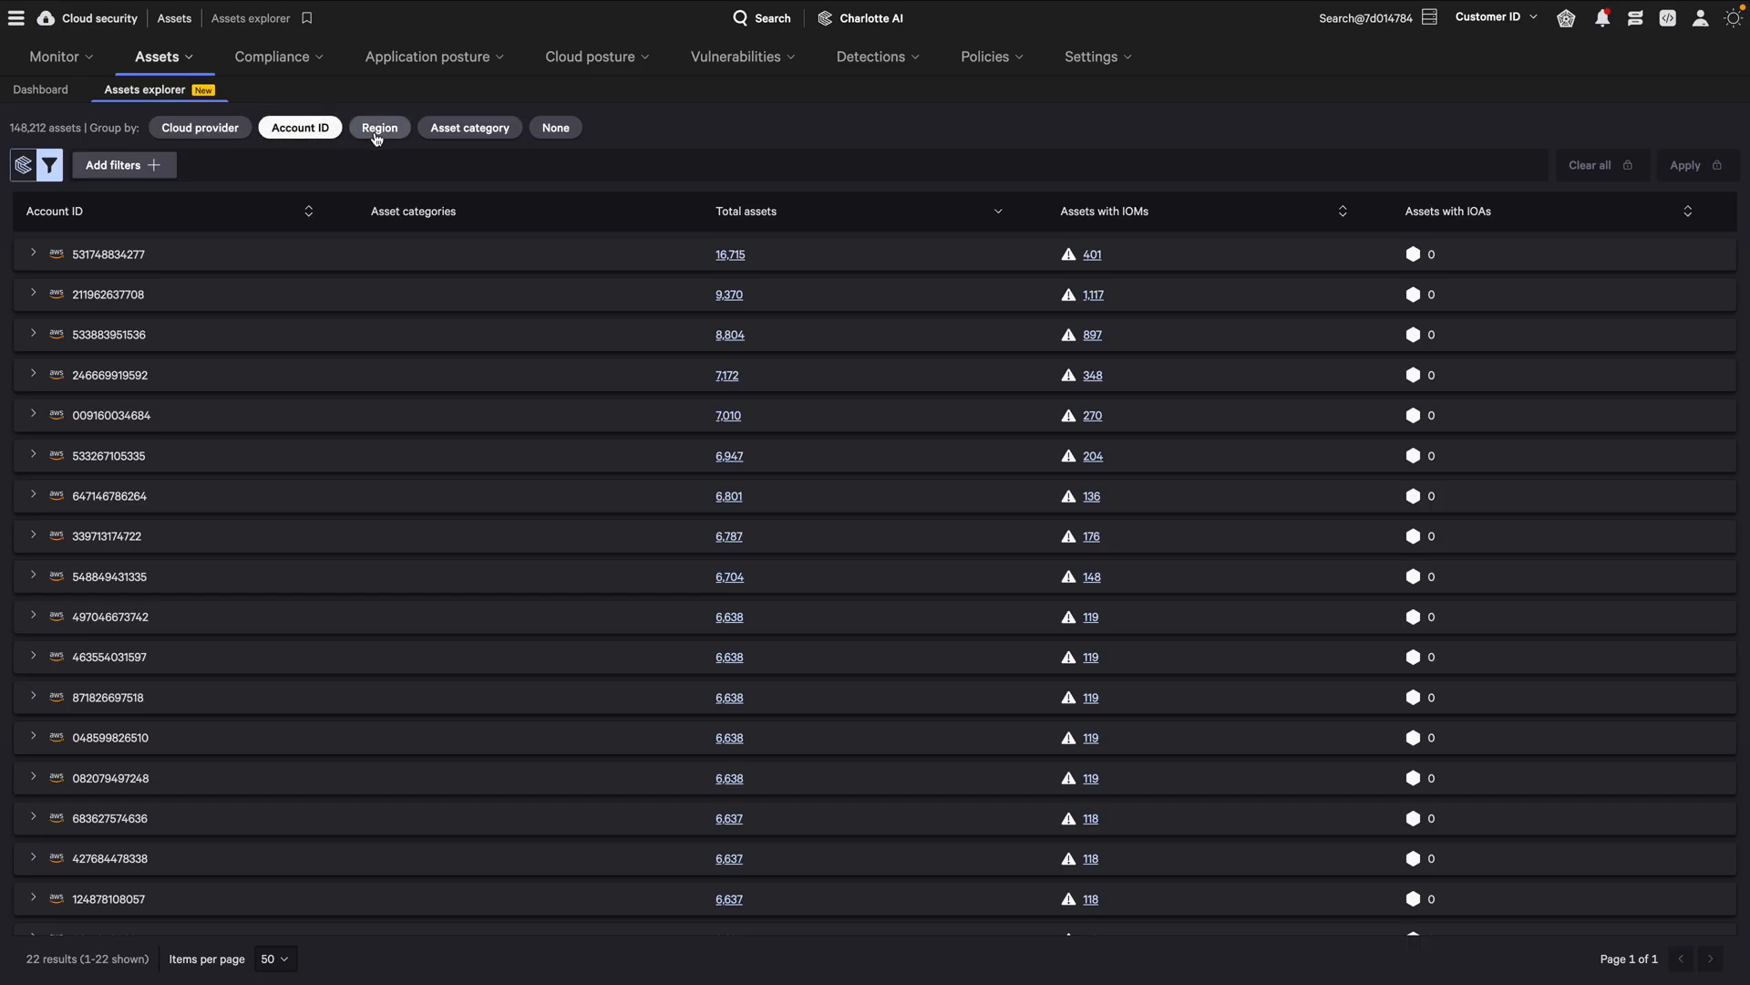
{"action": "left_click", "coordinate": [380, 128]}
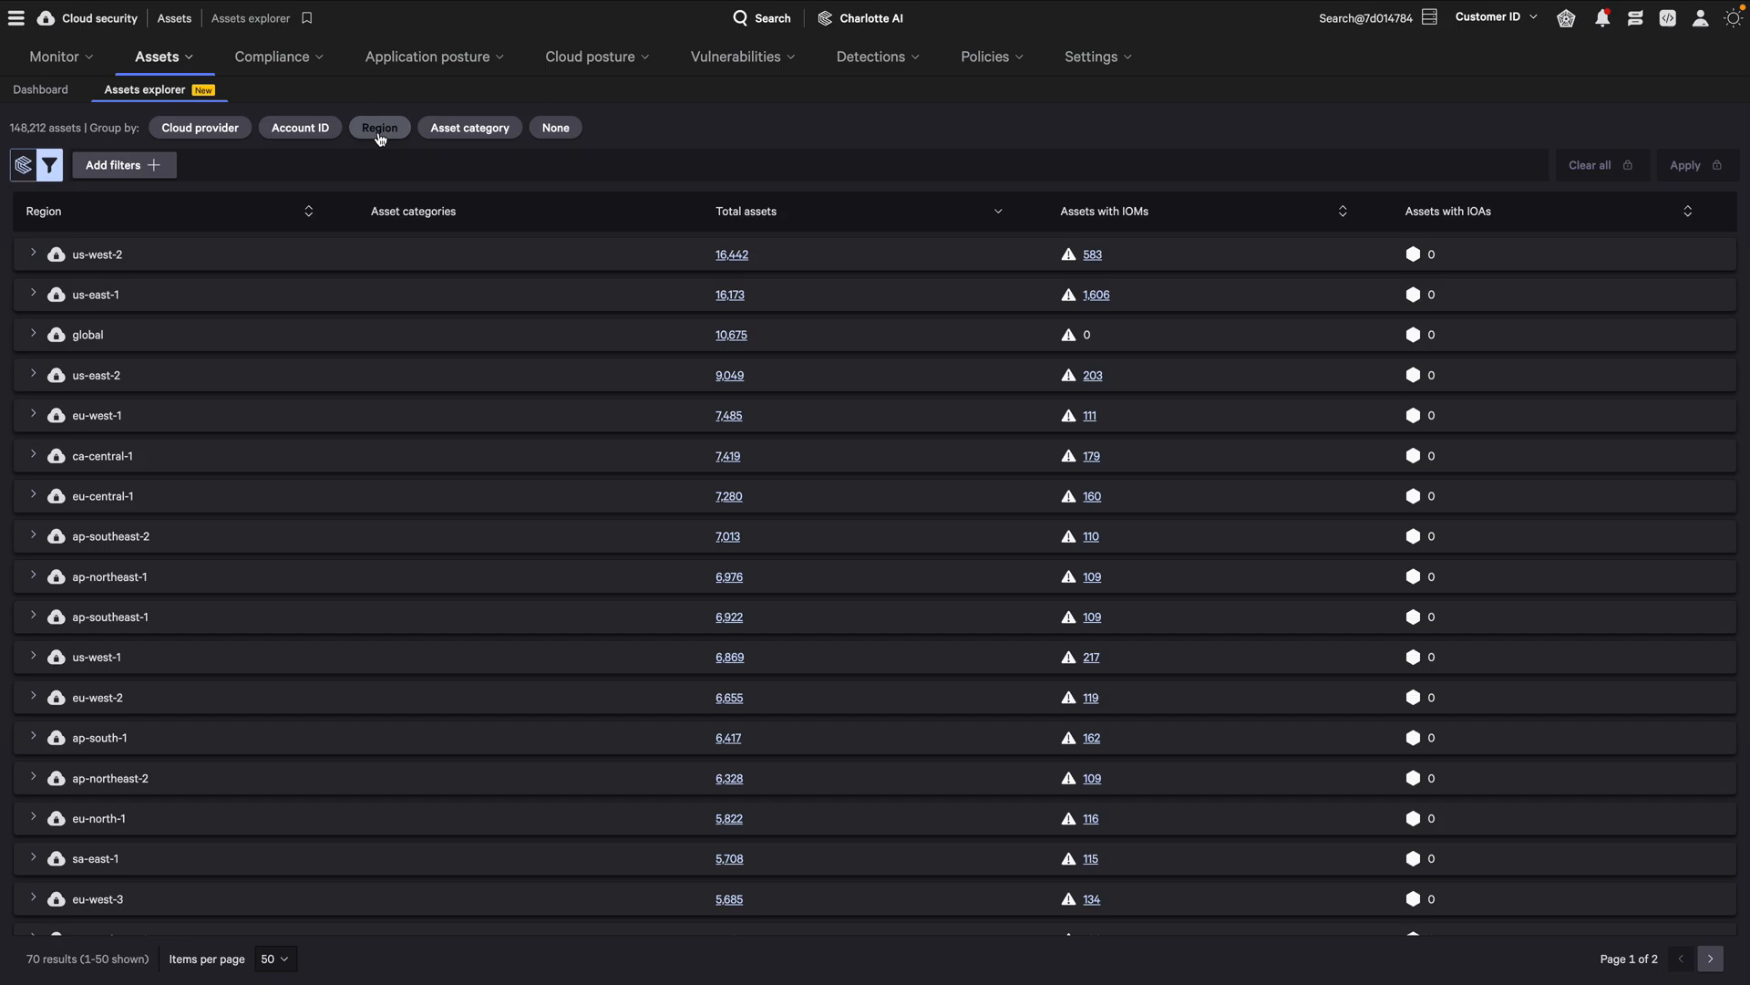
{"action": "left_click", "coordinate": [468, 126]}
{"action": "type", "text": "EC2 Instan"}
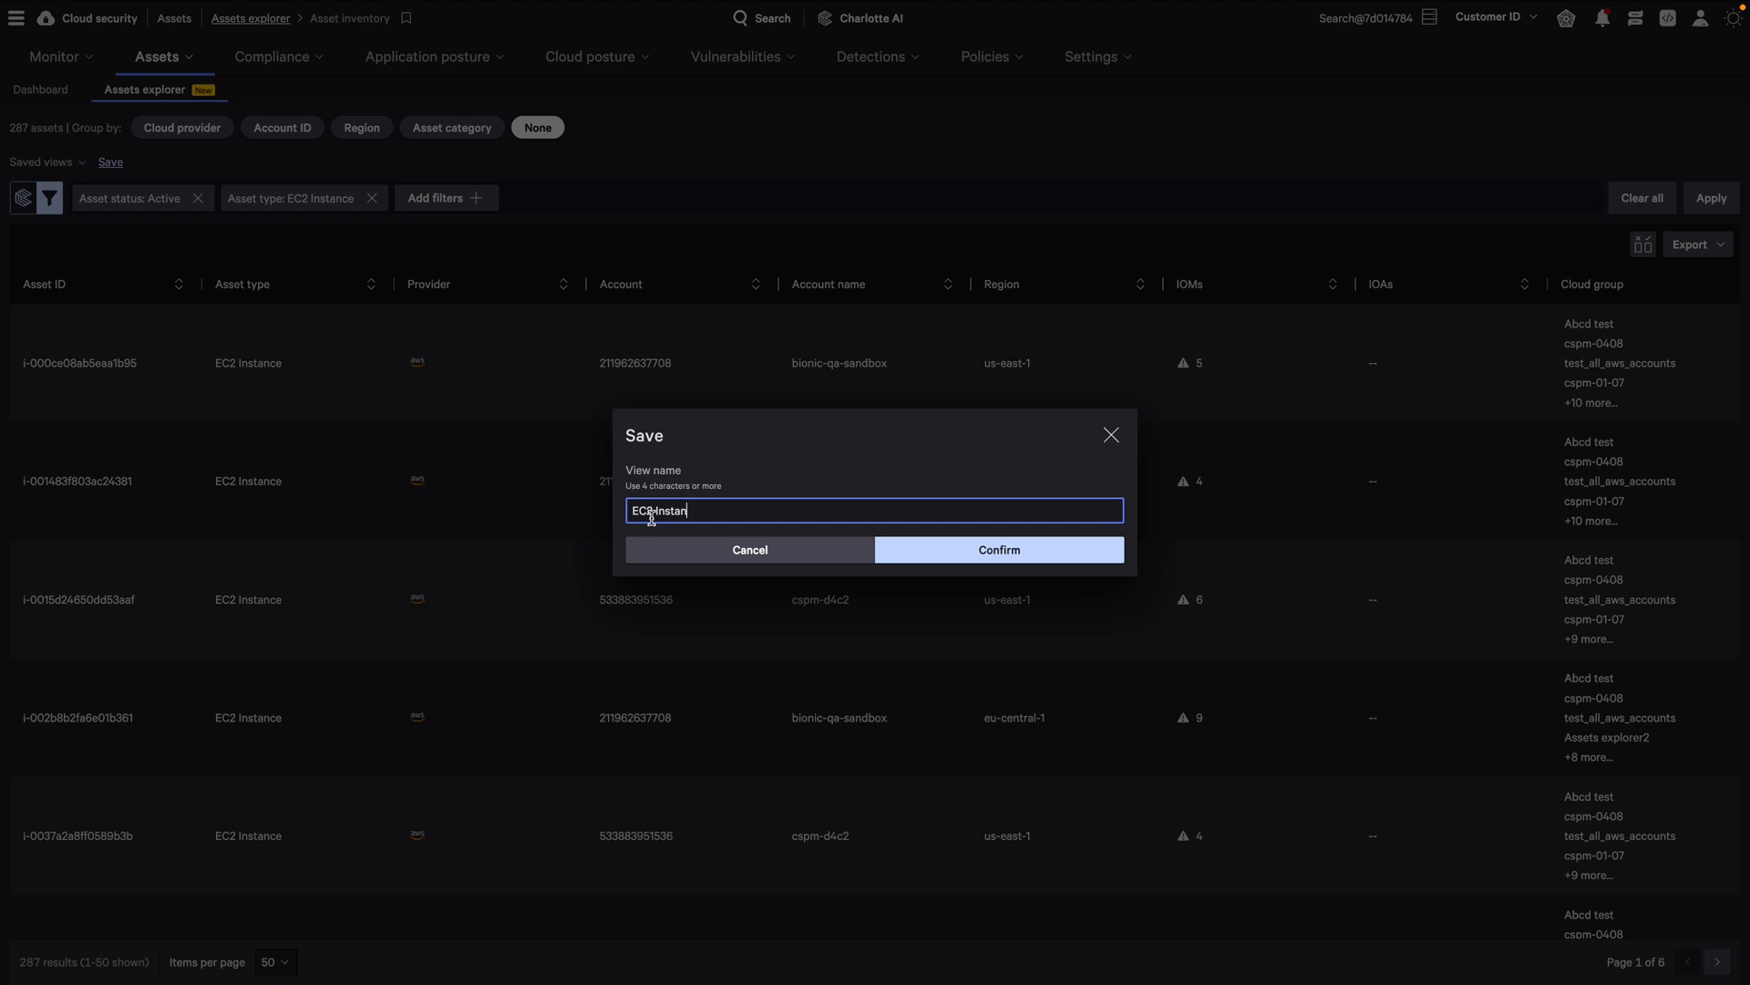
- Confirm saving the active EC2 instances filter as a named view
{"action": "left_click", "coordinate": [997, 548]}
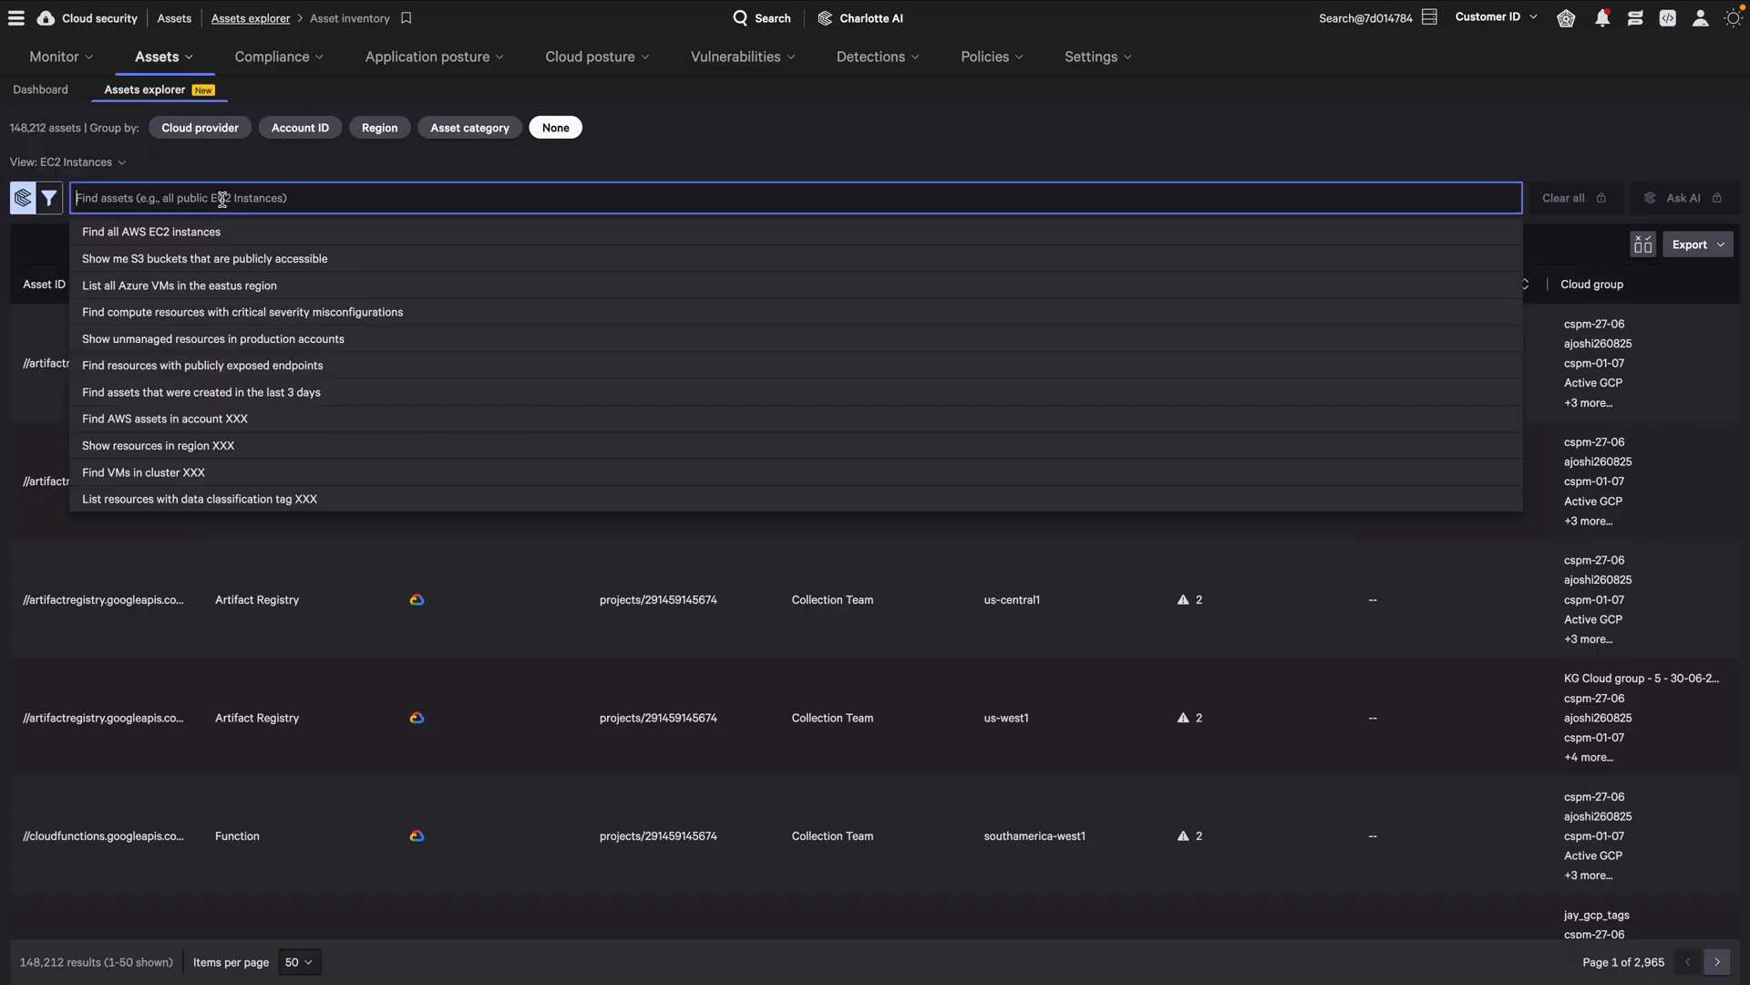
- Run the AI suggestion 'Find compute resources with critical severity misconfigurations', narrowing to 9 EC2 instances
{"action": "left_click", "coordinate": [241, 311]}
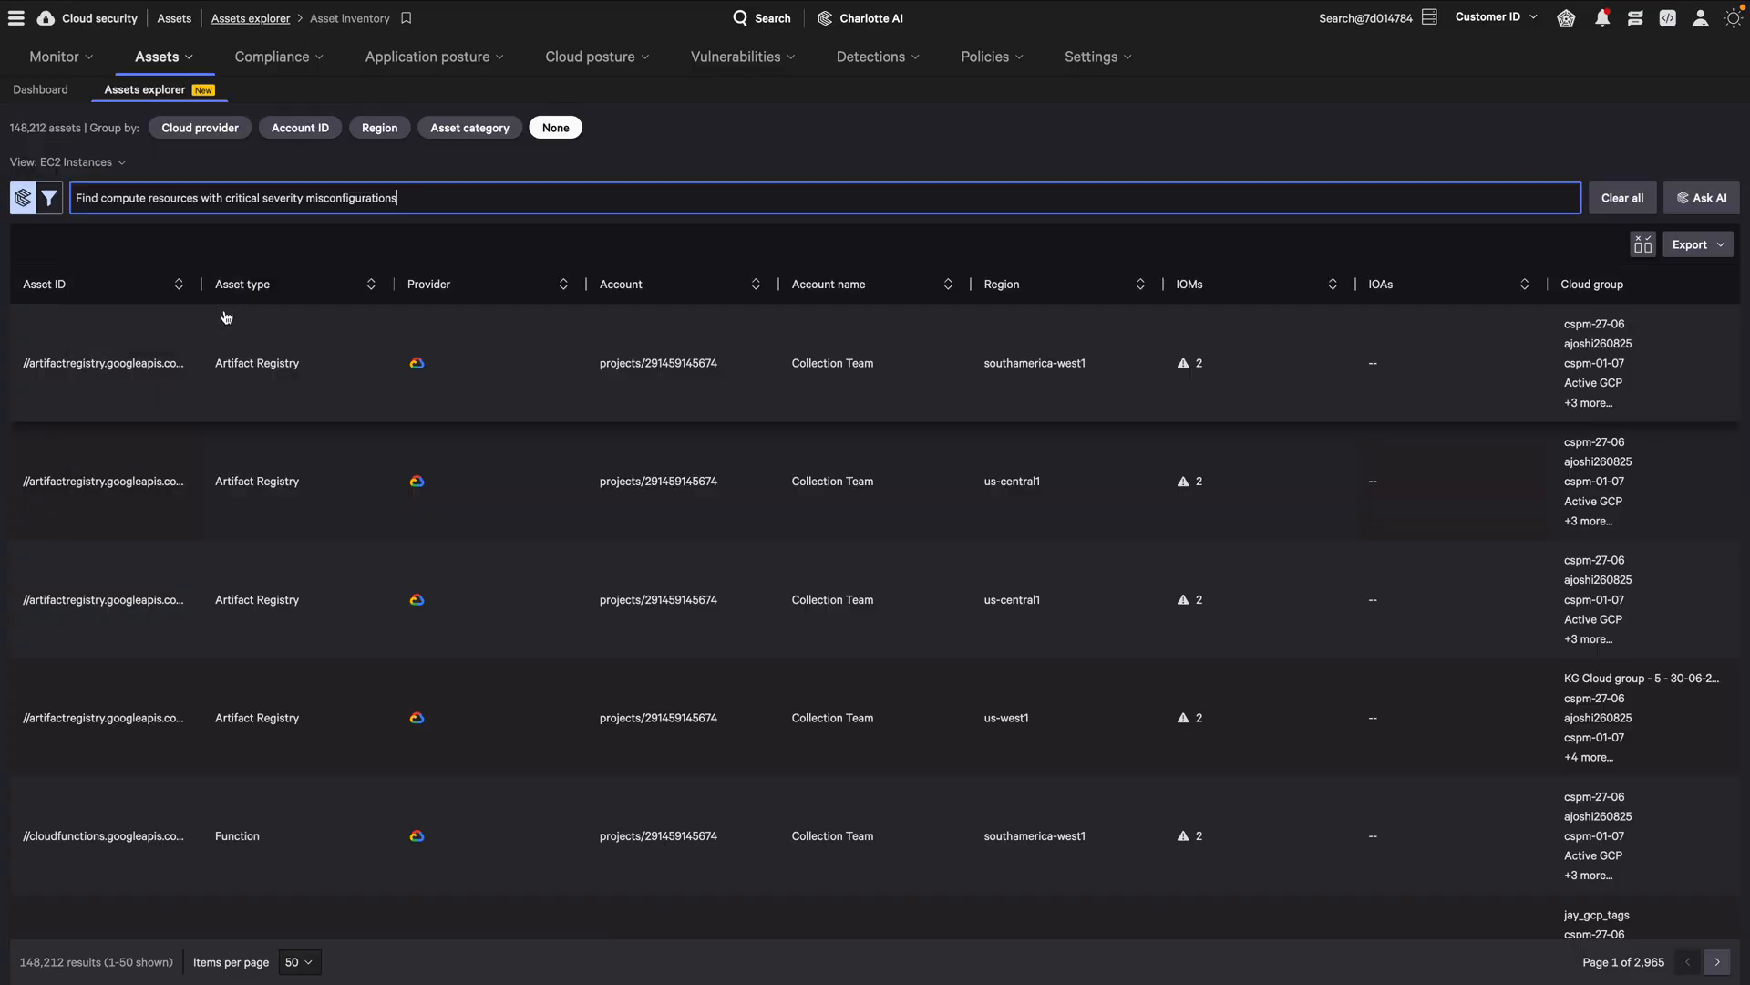
{"action": "left_click", "coordinate": [1699, 197]}
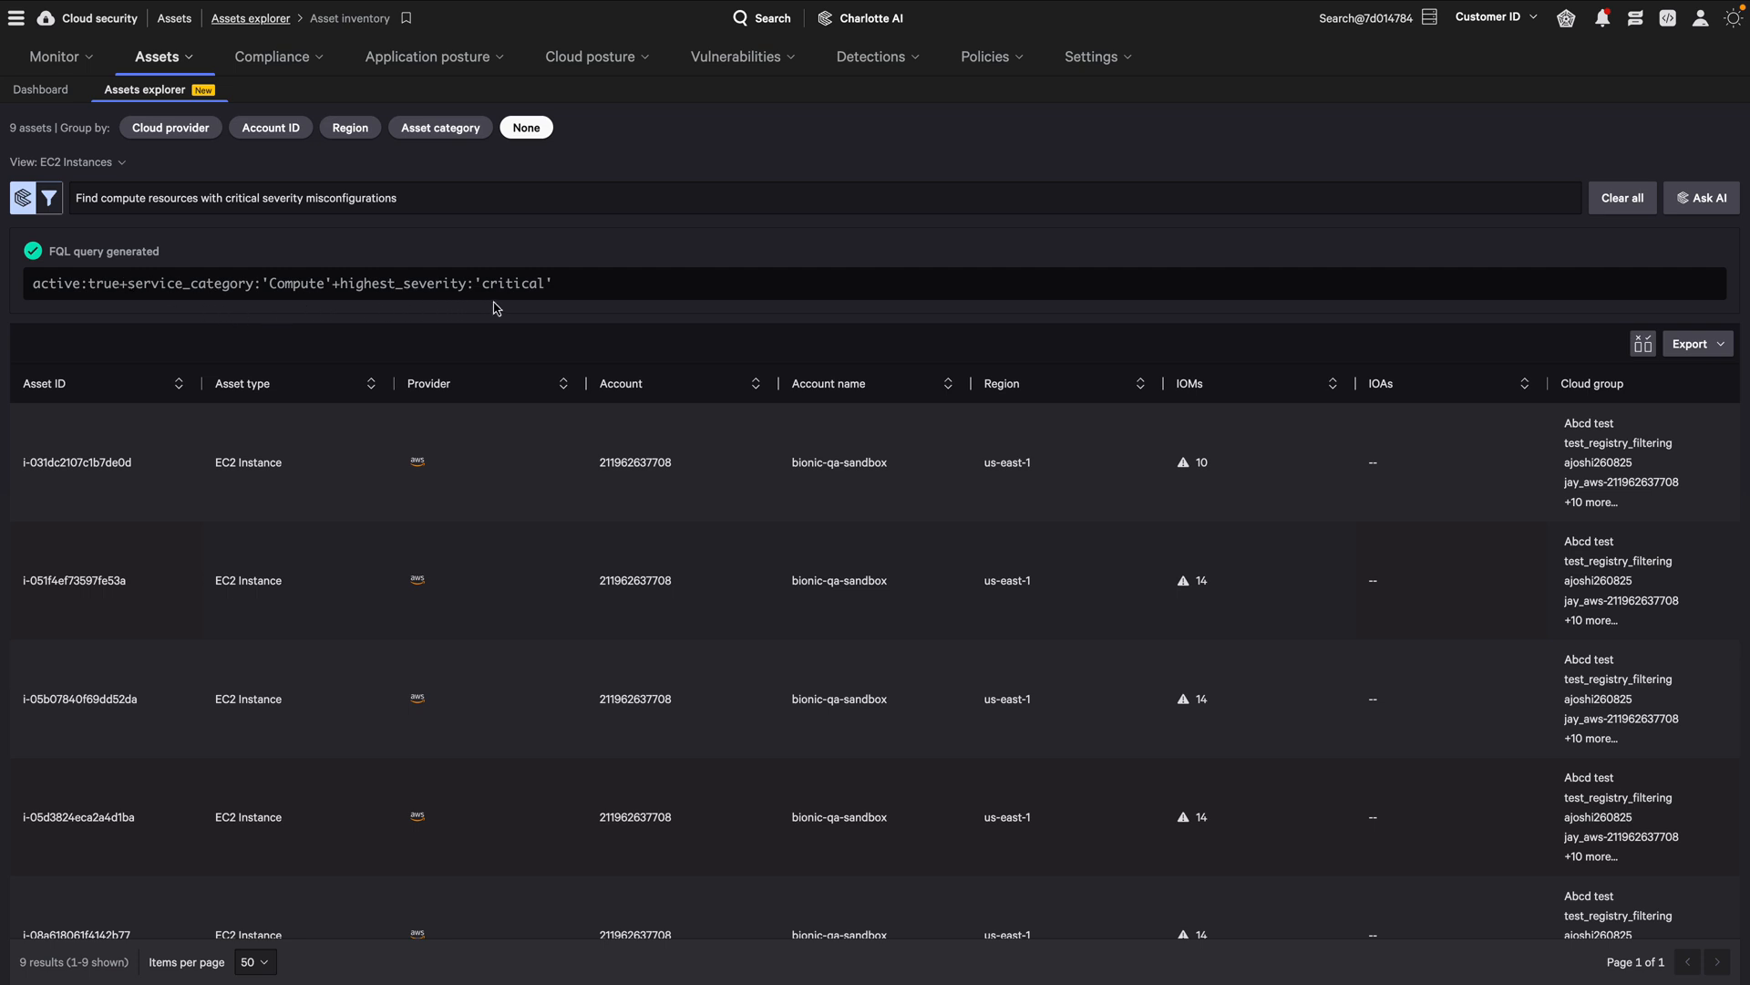
- Show instance i-031dc2107c1b7de0d's details, its IOMs list, then its Insights on exposure and vulnerability
{"action": "left_click", "coordinate": [77, 461]}
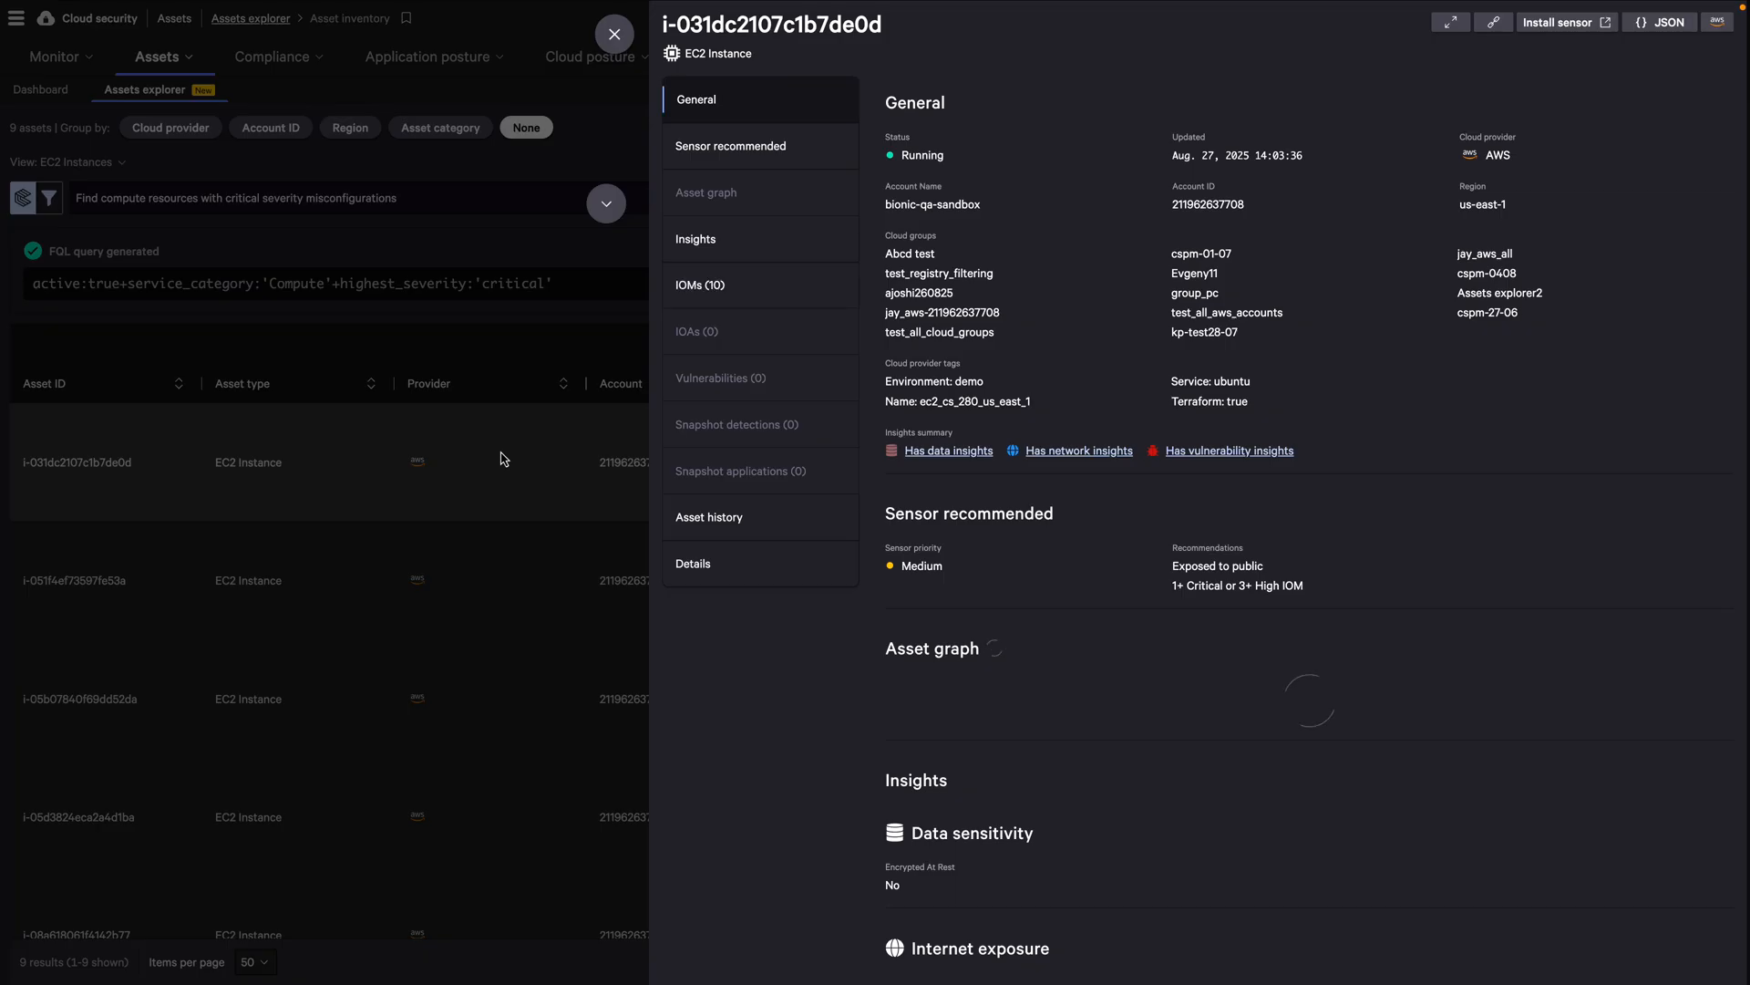
{"action": "left_click", "coordinate": [700, 285]}
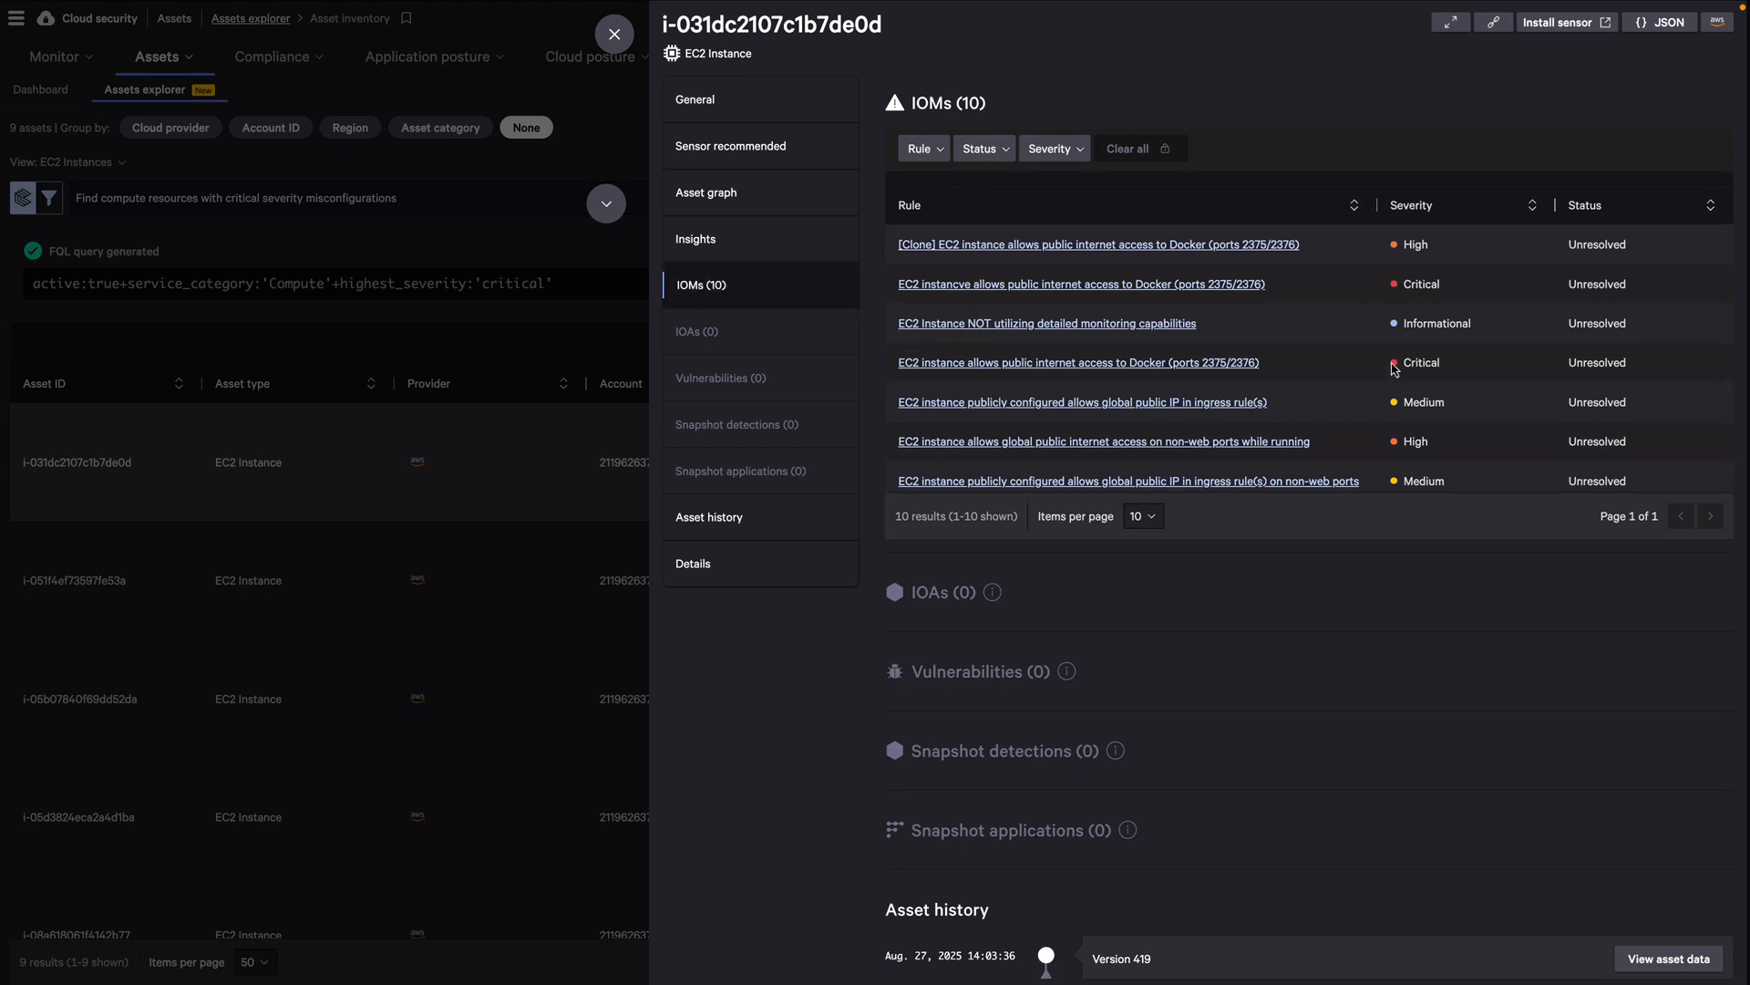
{"action": "left_click", "coordinate": [694, 237]}
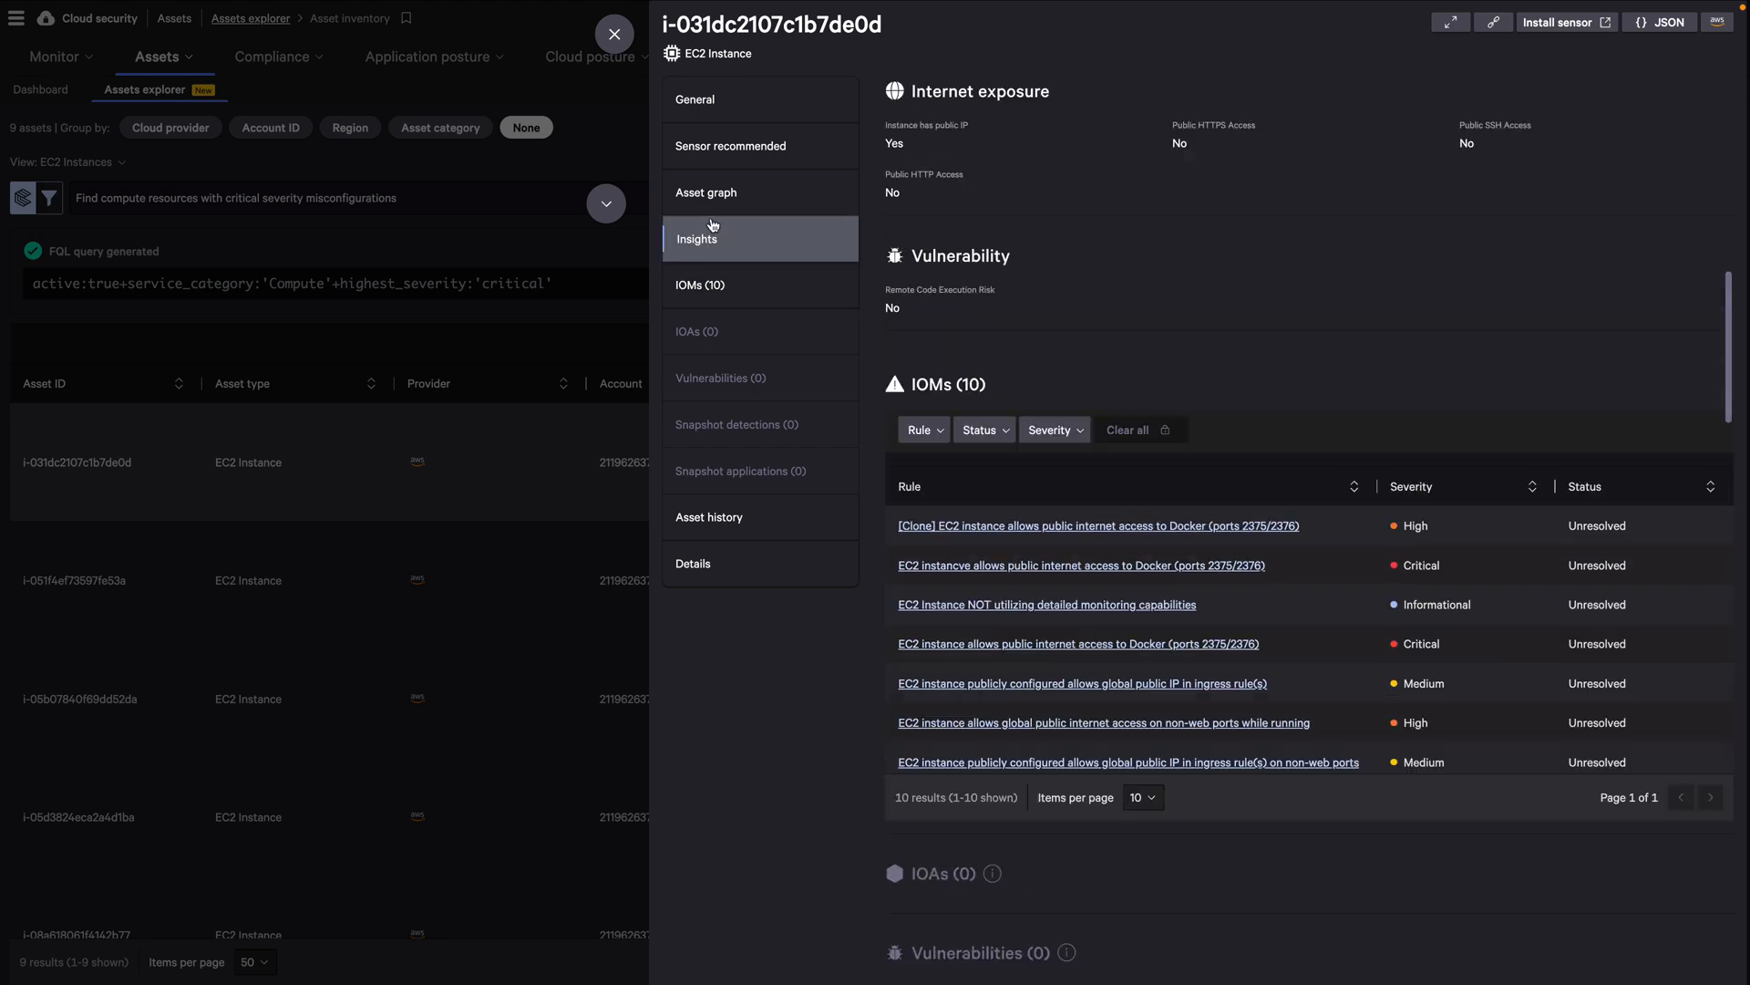
{"action": "left_click", "coordinate": [697, 237]}
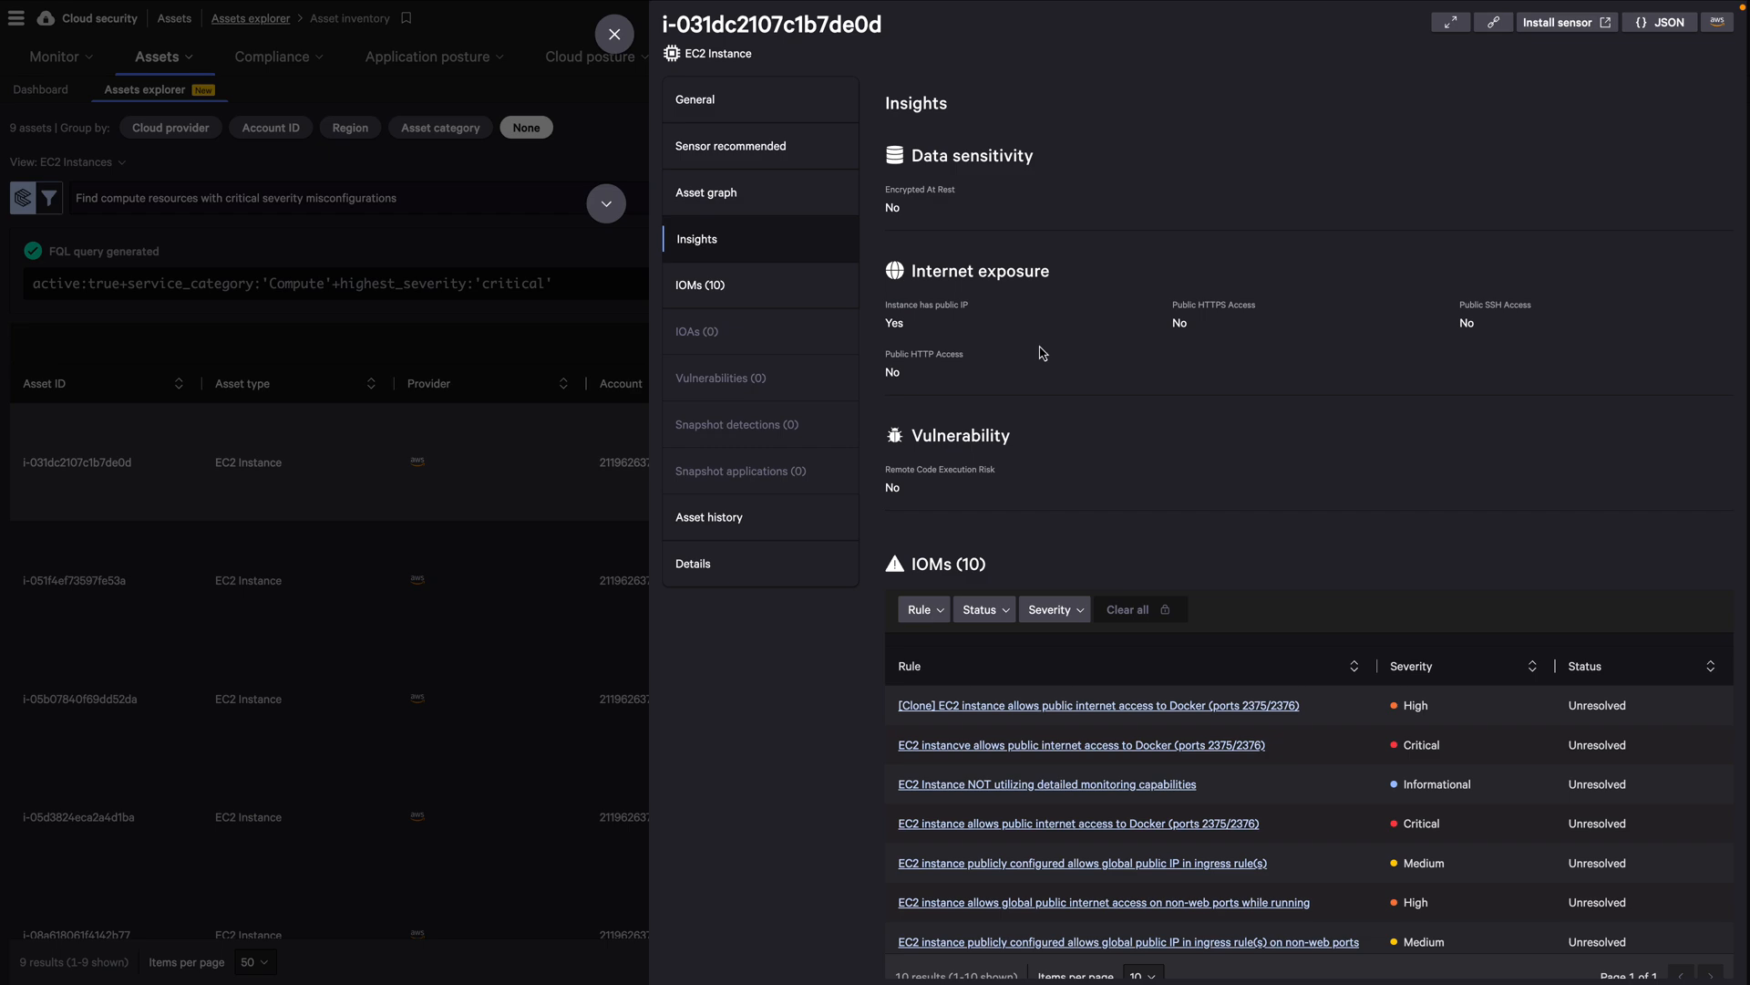
{"action": "left_click", "coordinate": [1449, 22]}
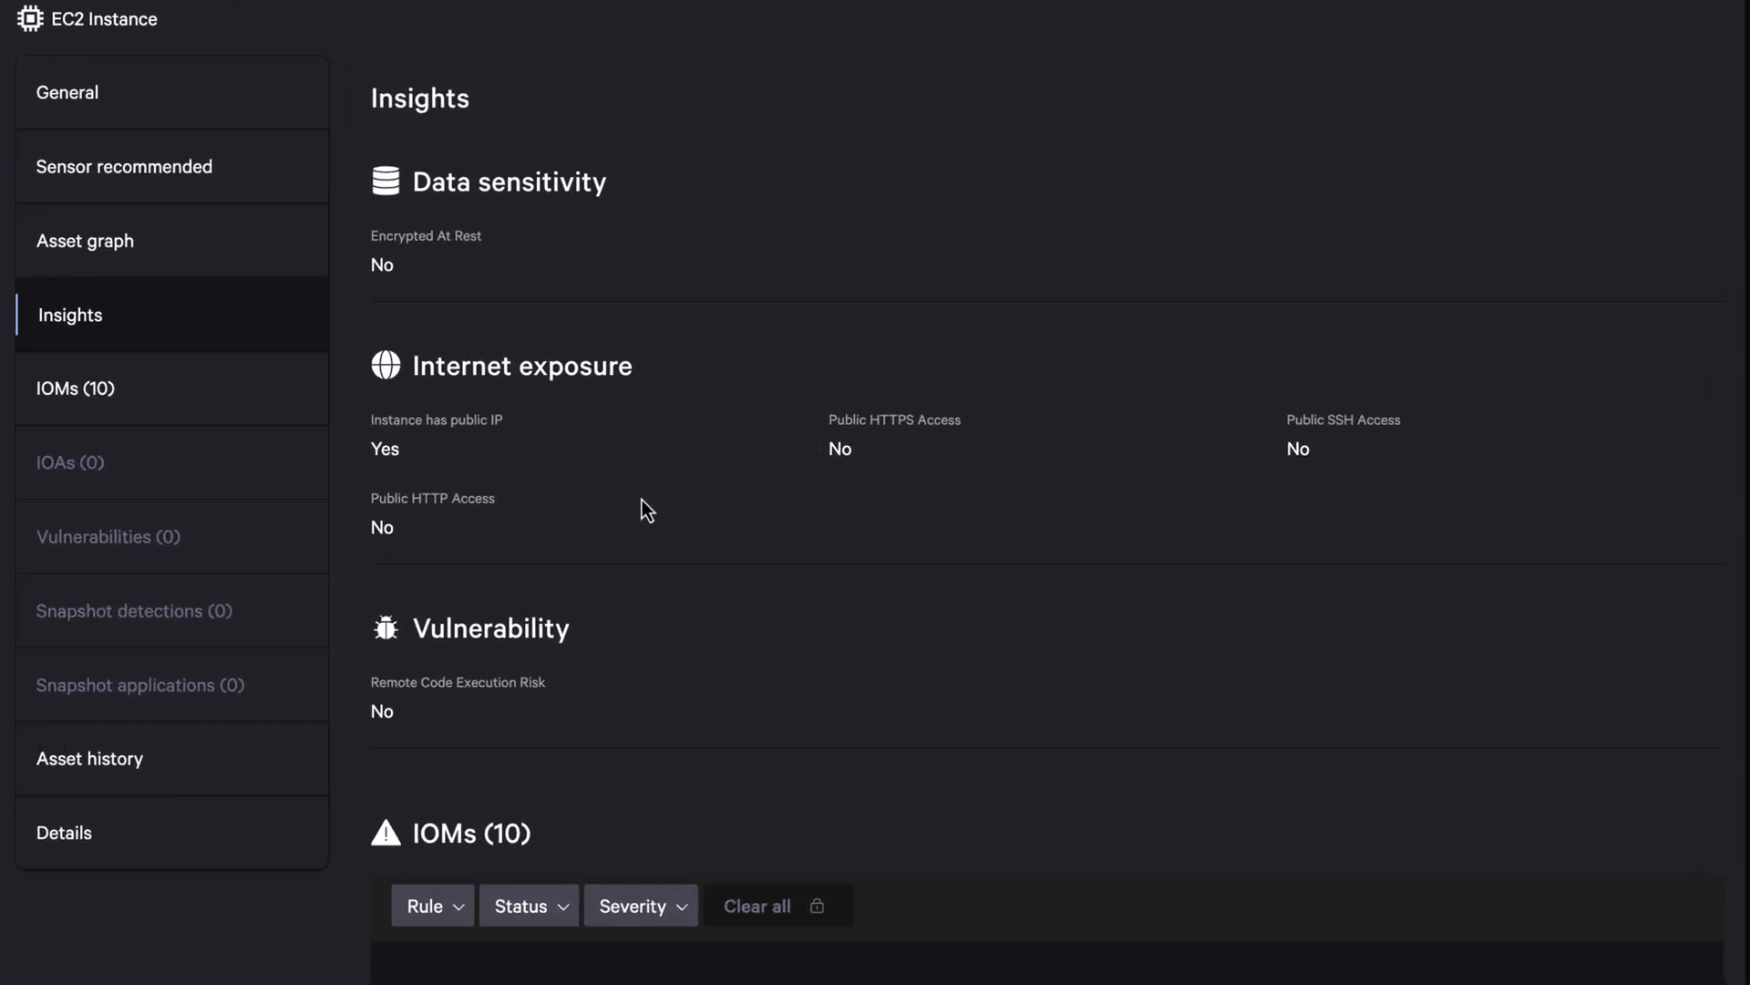